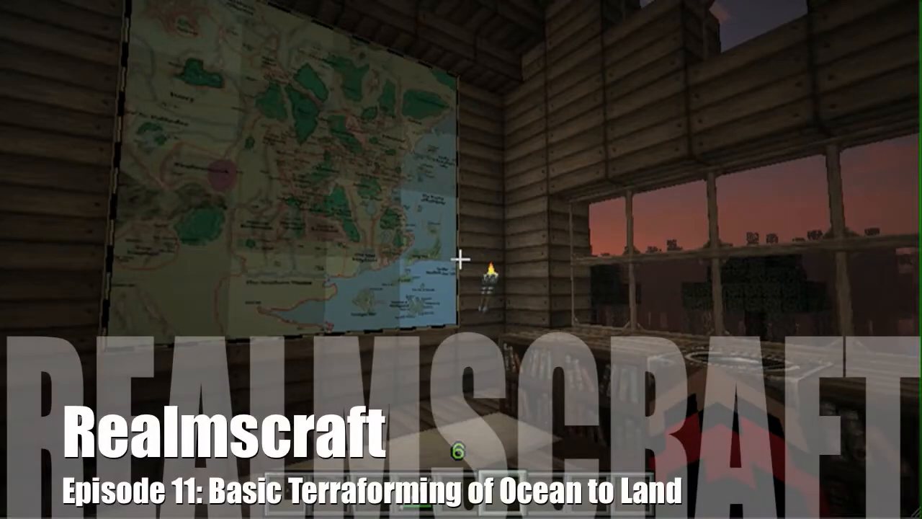
pyautogui.moveTo(461, 259)
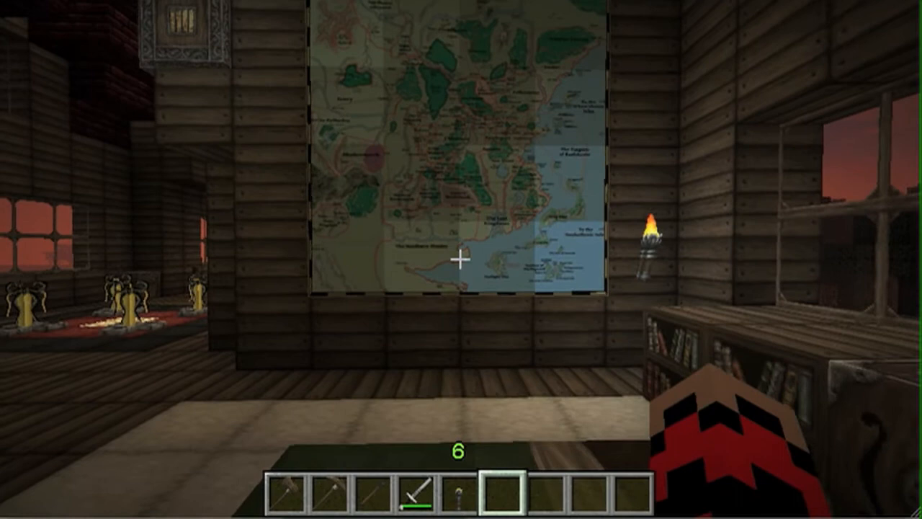
pyautogui.moveTo(461, 259)
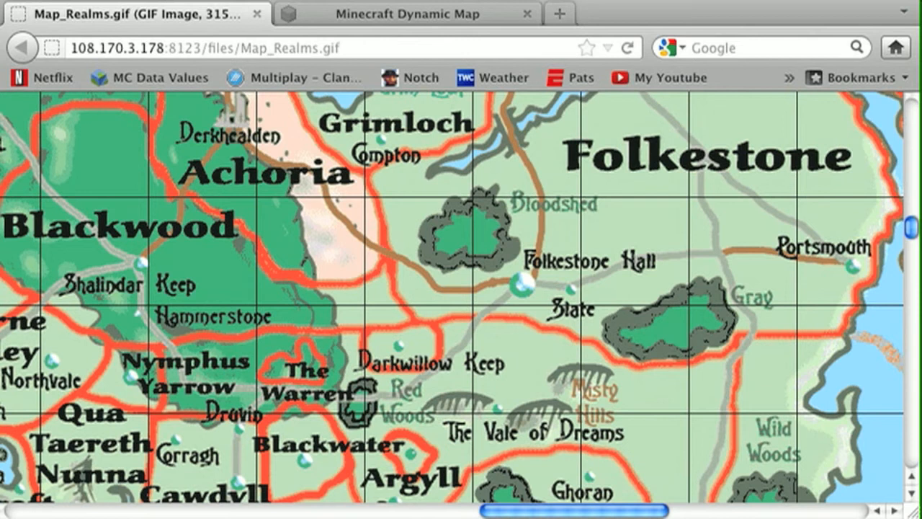
# - Scroll the realm map image to reveal more regions such as Rhune and Cawdyll
pyautogui.scroll(-3)
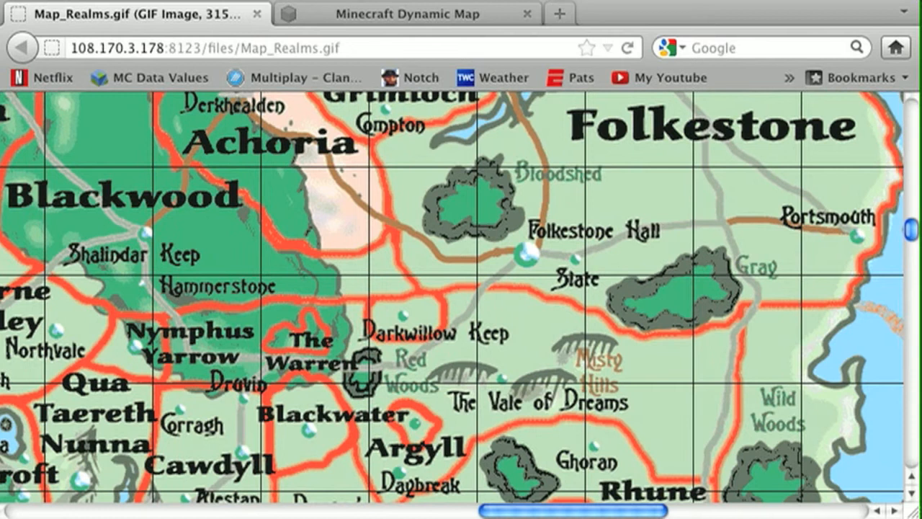
pyautogui.click(408, 15)
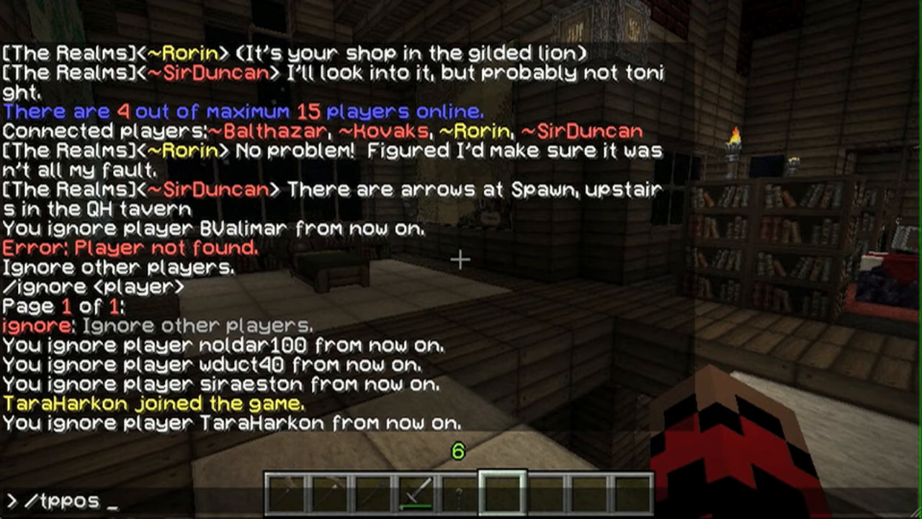
# - Teleport high above the ocean with /tppos 6000 100
pyautogui.write('6000 100')
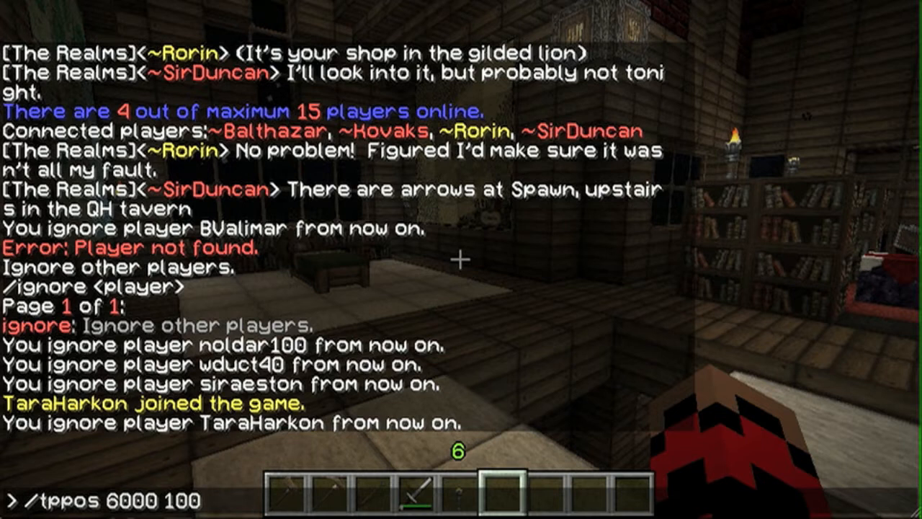
pyautogui.press('Return')
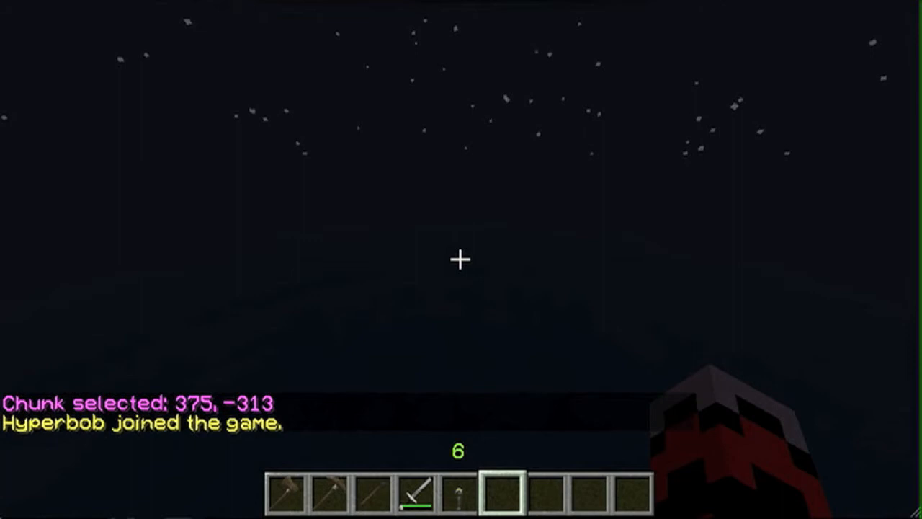
# - Ignore the player who just joined and reopen chat for the next command
pyautogui.press('t')
pyautogui.write('/')
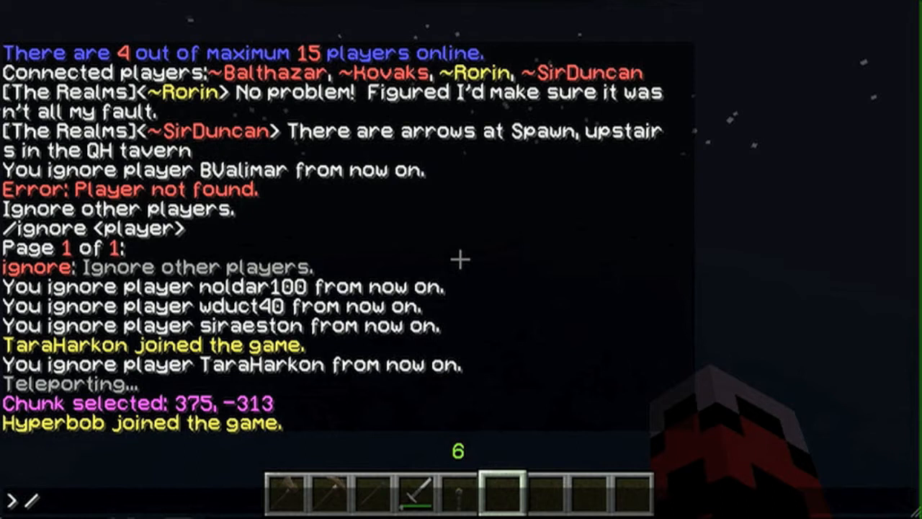
pyautogui.press('Return')
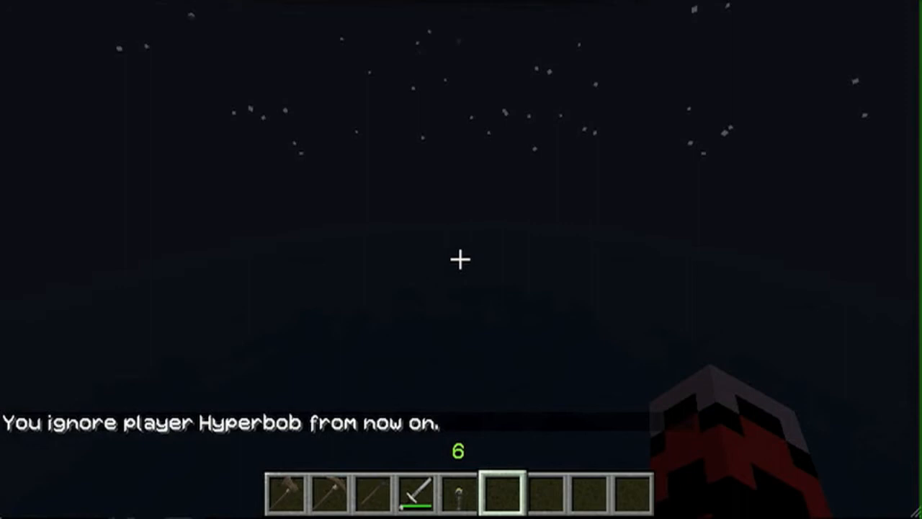
pyautogui.press('t')
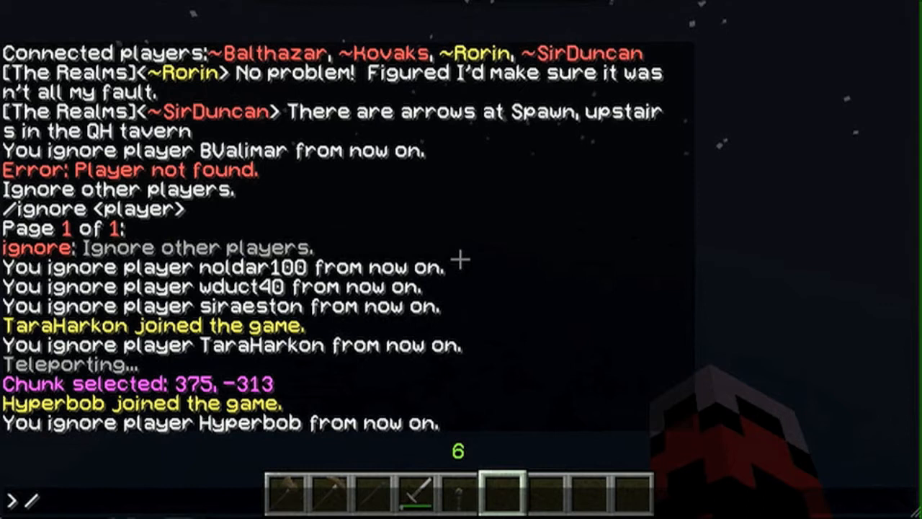
# - Run //replace water,ice converting 4339 blocks, then show the debug coordinates
pyautogui.write('//replace water,ice')
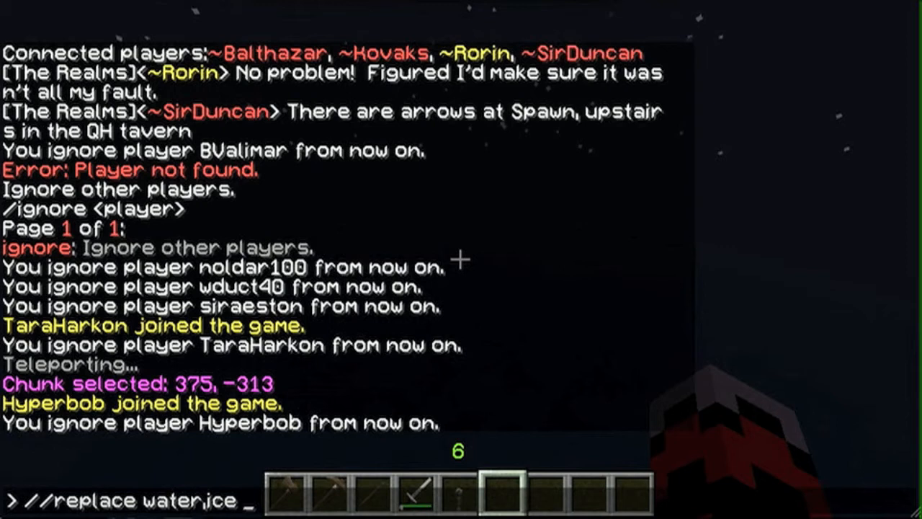
pyautogui.press('Return')
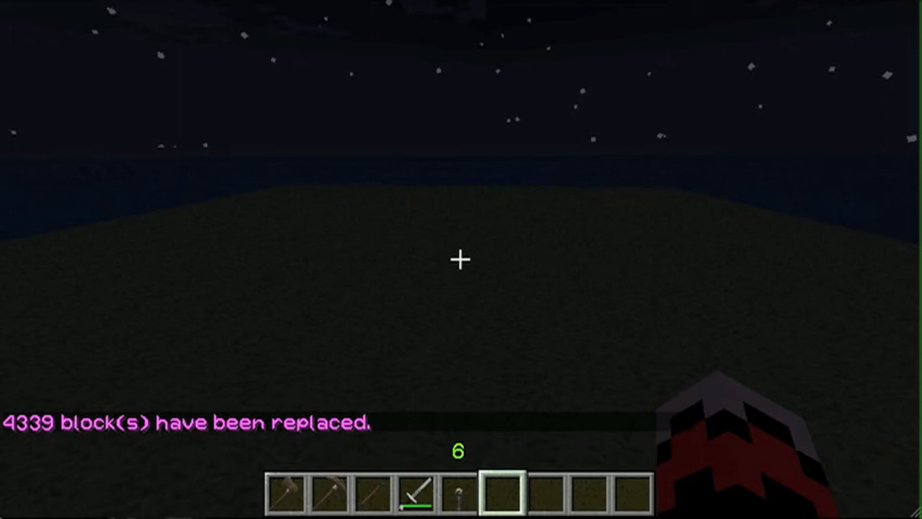
pyautogui.press('F3')
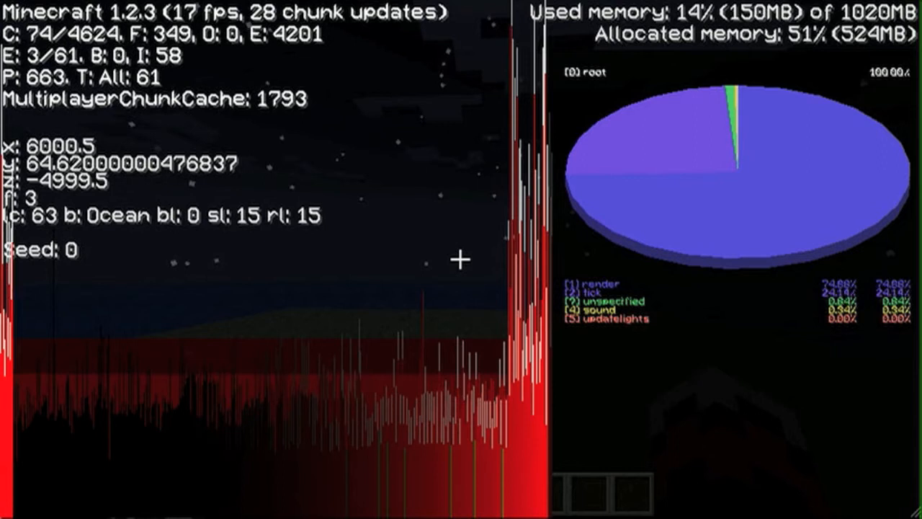
# - Hide the debug readout and run the //se WorldEdit command after setting corners at 6000, 62, -5000
pyautogui.press('F3')
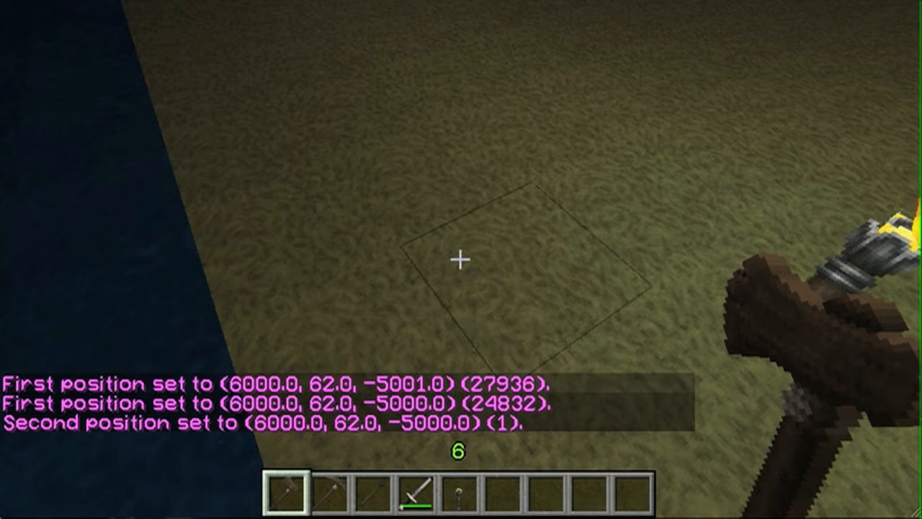
pyautogui.write('//se')
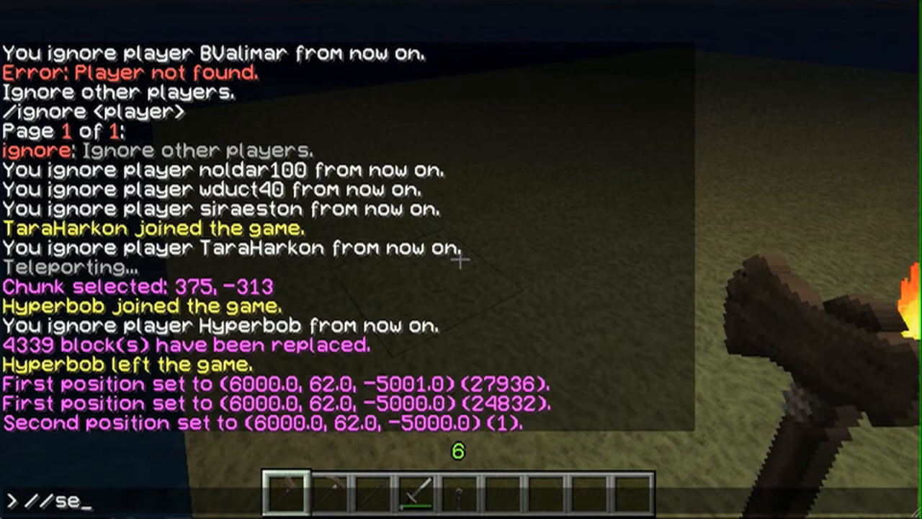
pyautogui.press('Return')
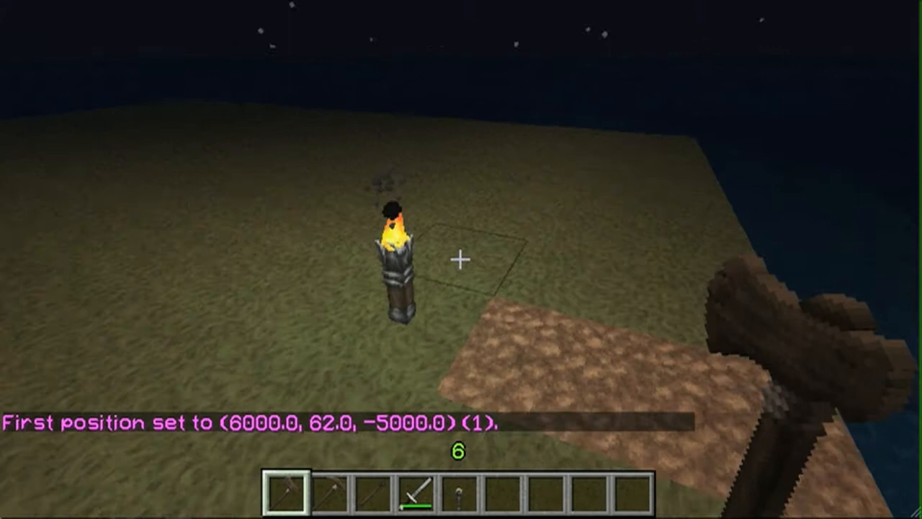
# - Expand the WorldEdit selection with //expand 100, reaching 422100 blocks
pyautogui.press('t')
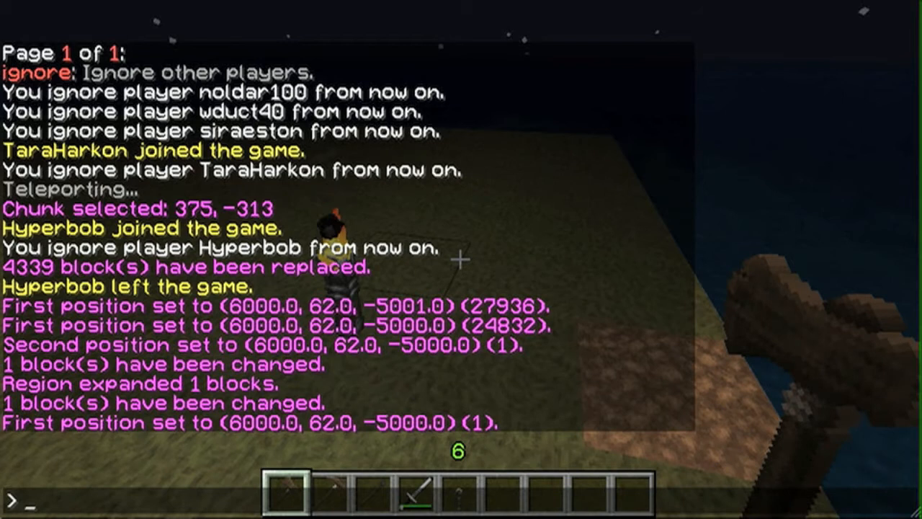
pyautogui.write('//expand')
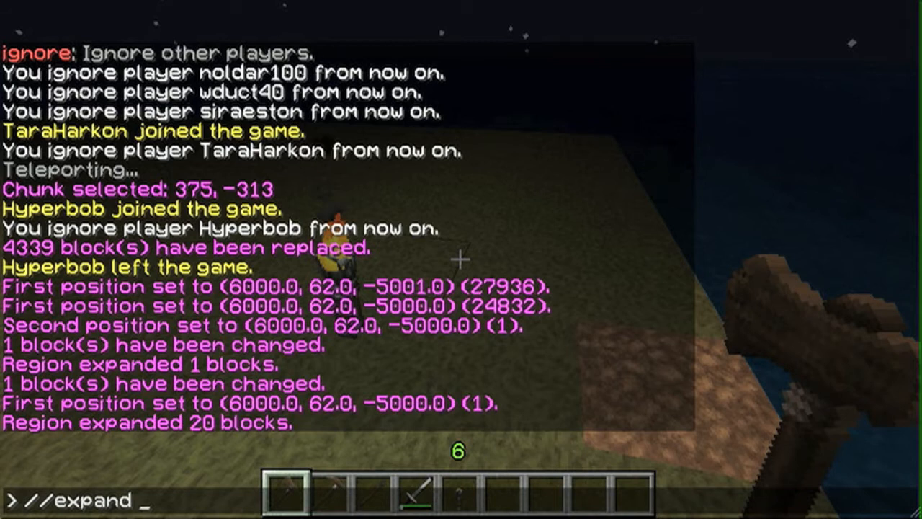
pyautogui.write('100')
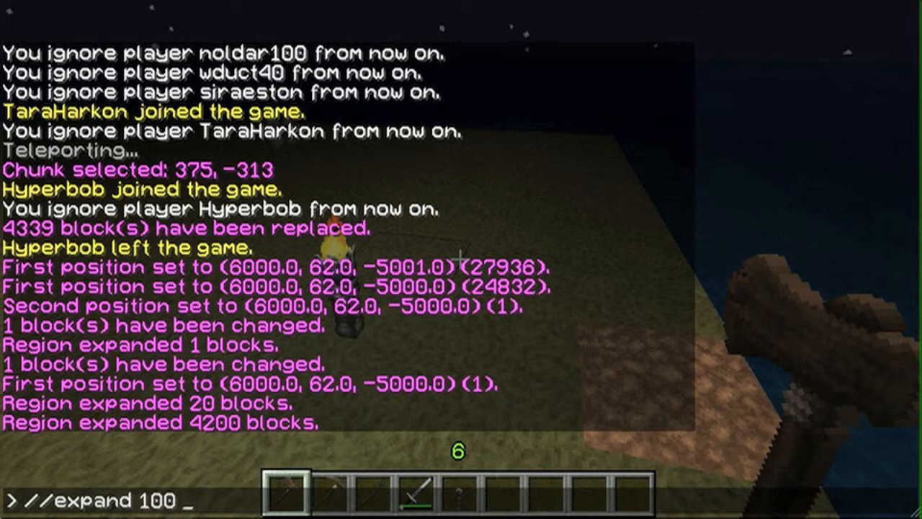
pyautogui.press('Return')
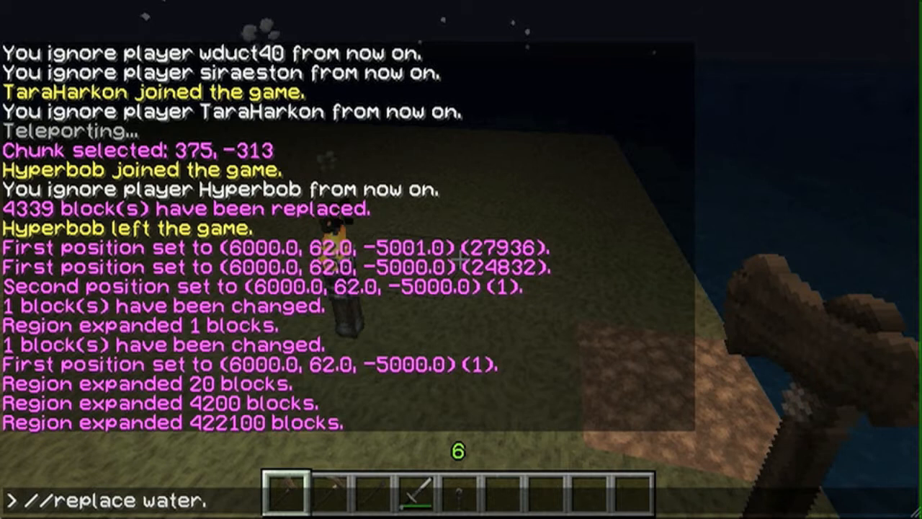
# - After the rejected replace, run //replace water,ice grass to turn the selection into grass
pyautogui.press('Return')
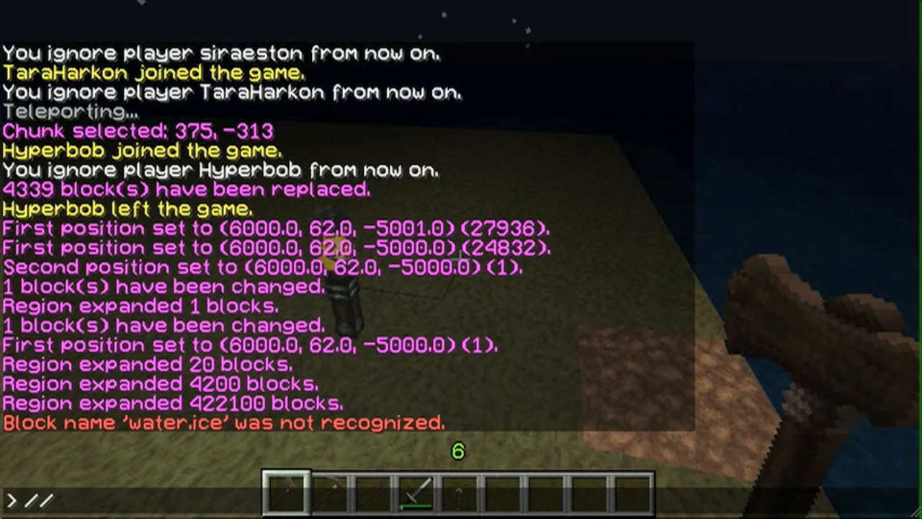
pyautogui.write('//replace water,ice grass')
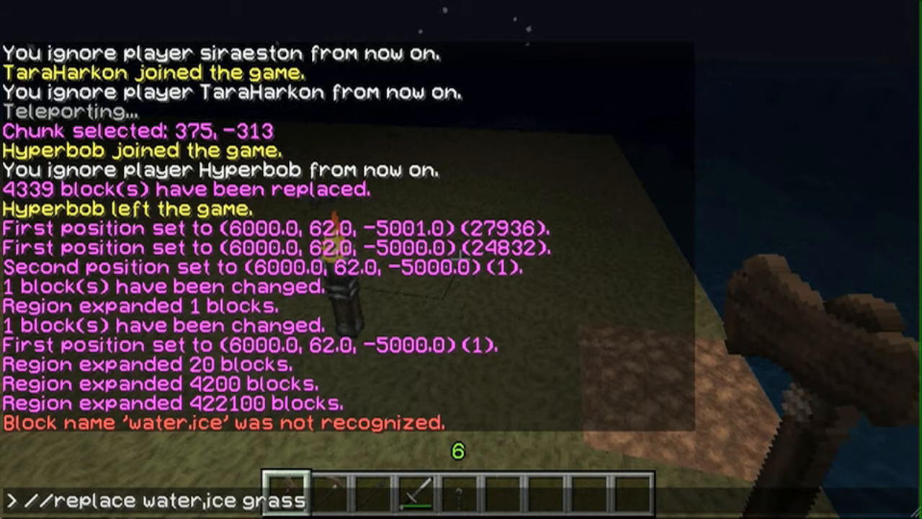
pyautogui.press('Return')
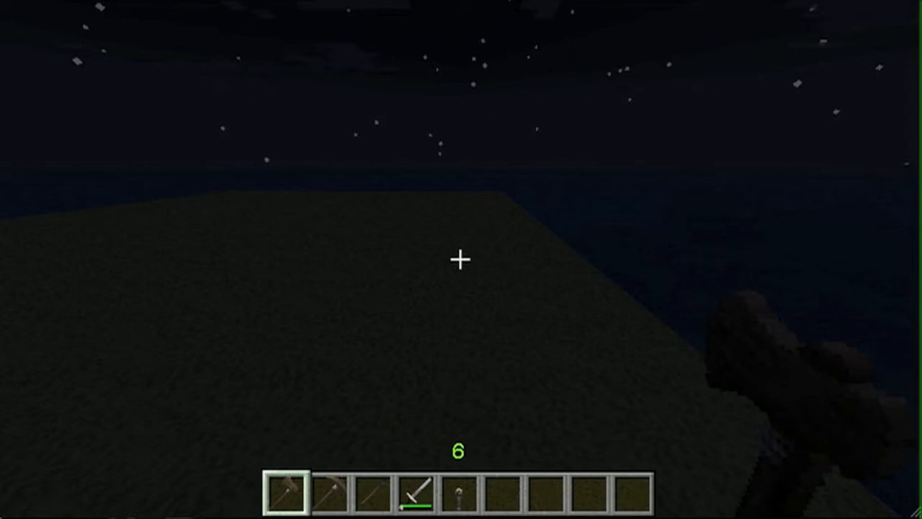
pyautogui.moveTo(461, 259)
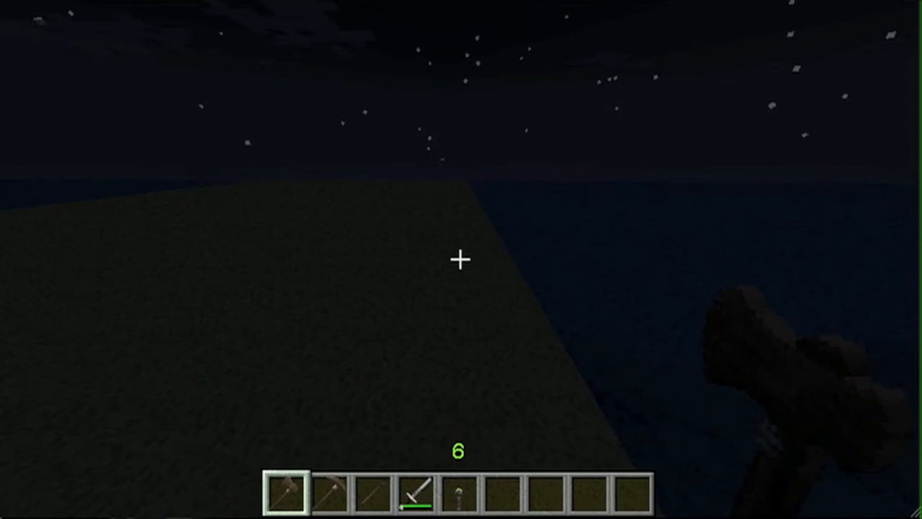
pyautogui.moveTo(461, 259)
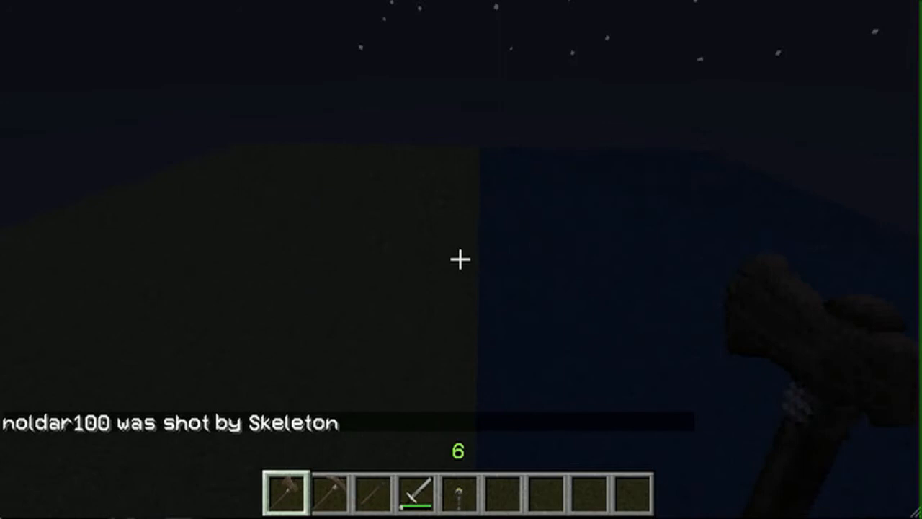
# - After inspecting the new grass plain, reopen chat for another WorldEdit command
pyautogui.press('t')
pyautogui.write('/')
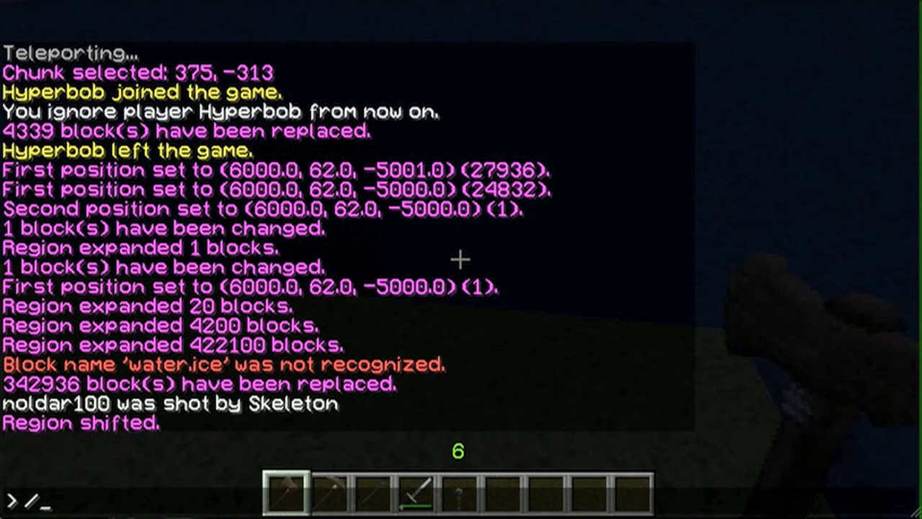
# - Shift the selection and rerun the water-to-grass replace, converting 278780 more blocks
pyautogui.press('Escape')
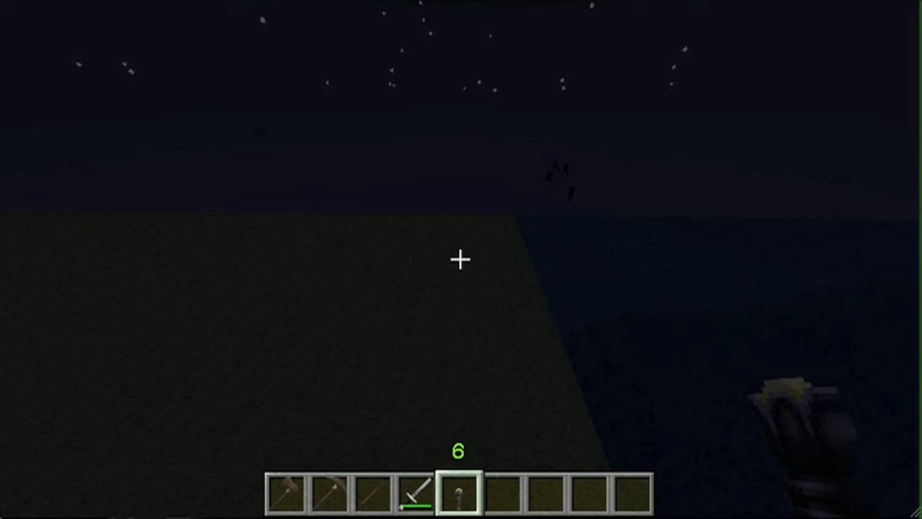
pyautogui.moveTo(461, 260)
pyautogui.write('//replace wat')
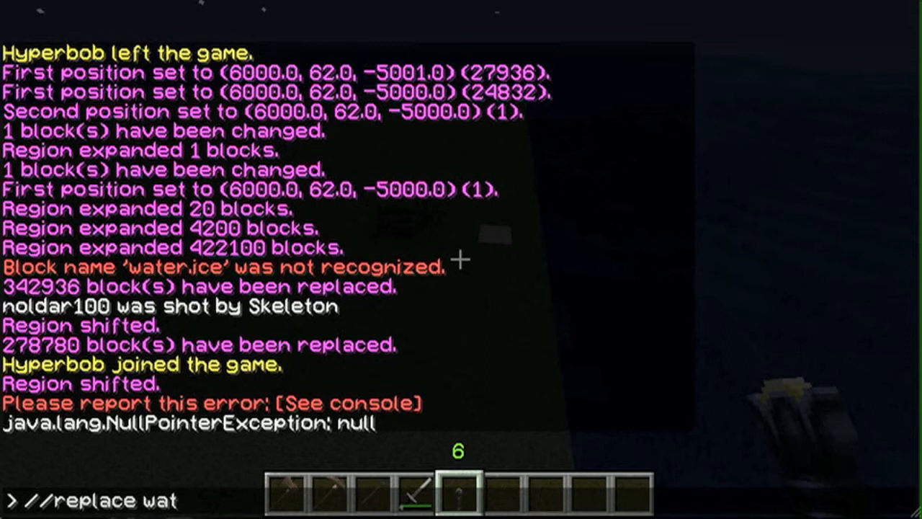
pyautogui.press('Escape')
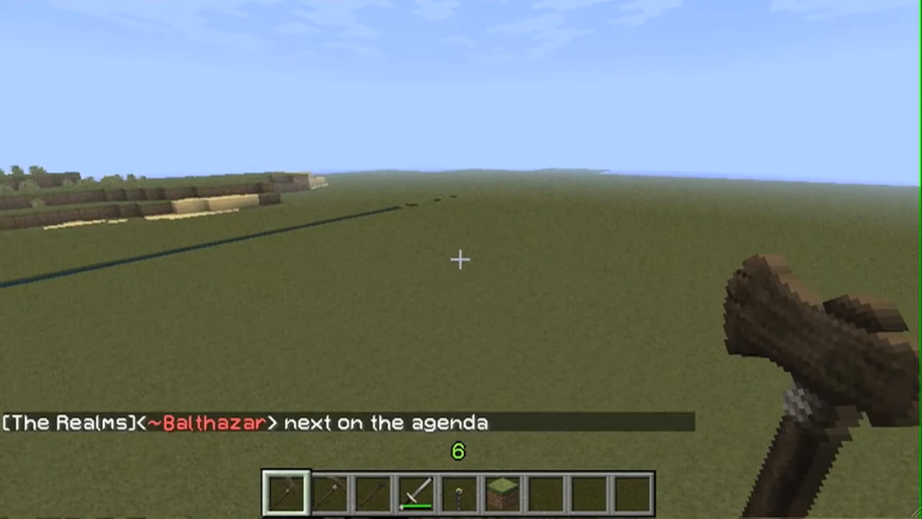
pyautogui.moveTo(461, 259)
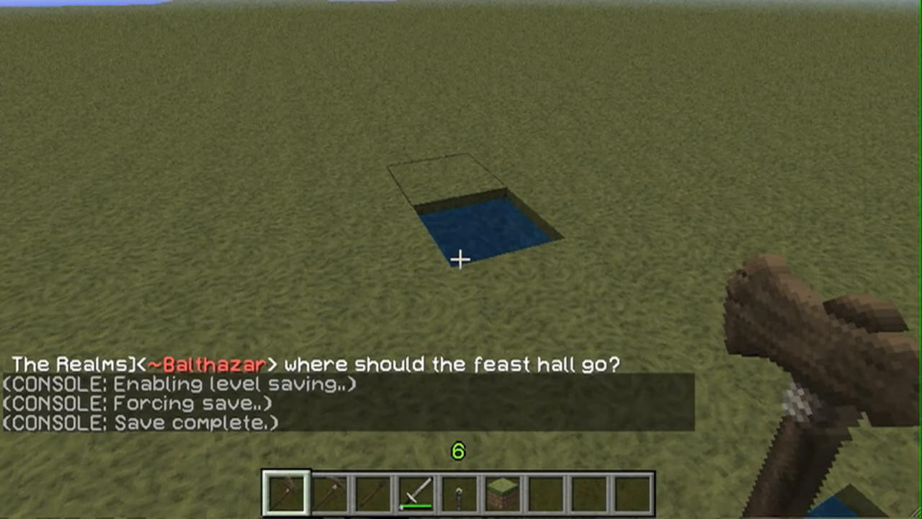
pyautogui.moveTo(461, 259)
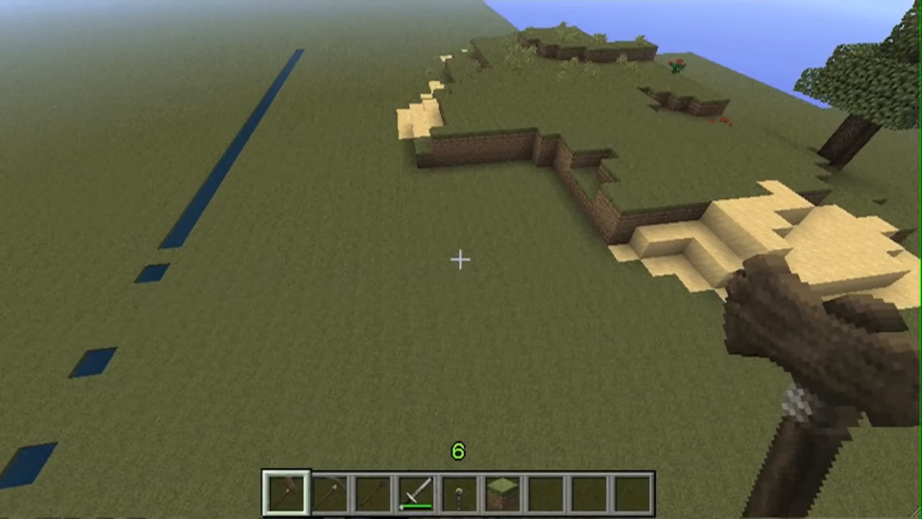
pyautogui.moveTo(461, 260)
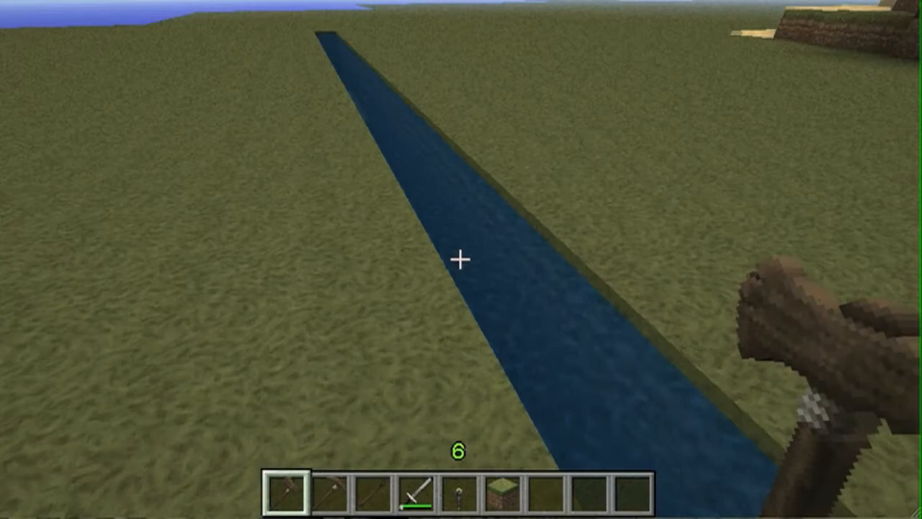
pyautogui.moveTo(461, 259)
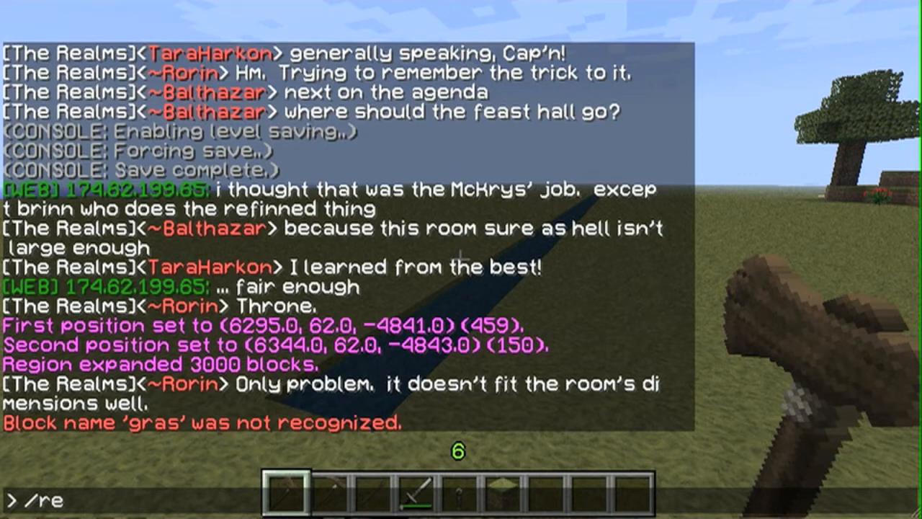
# - Run the replace turning the leftover water strip into grass
pyautogui.write('/replace water')
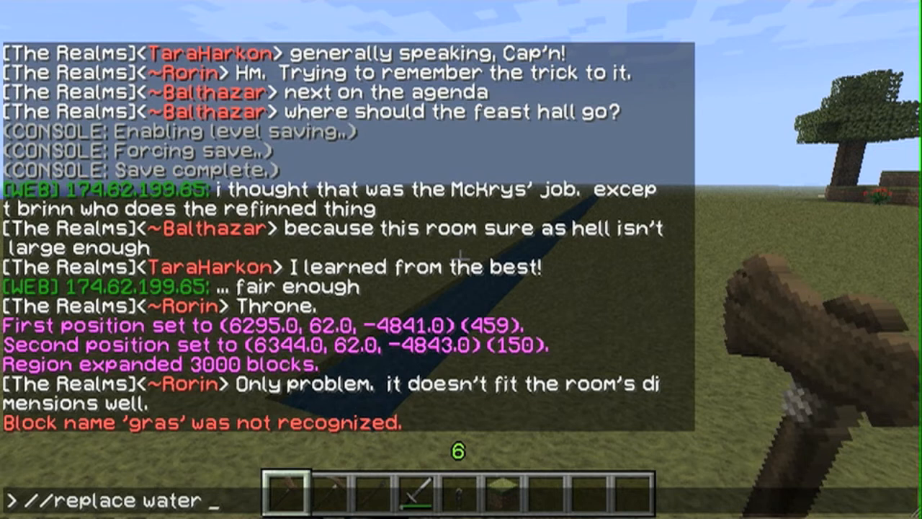
pyautogui.press('Enter')
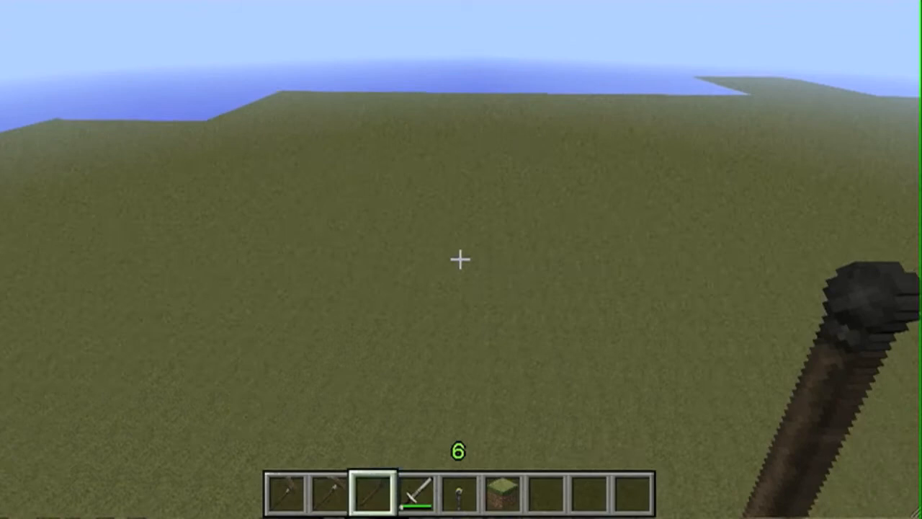
# - Leave the game window for Firefox and its bookmarks menu with the Dynamic Map link
pyautogui.press('e')
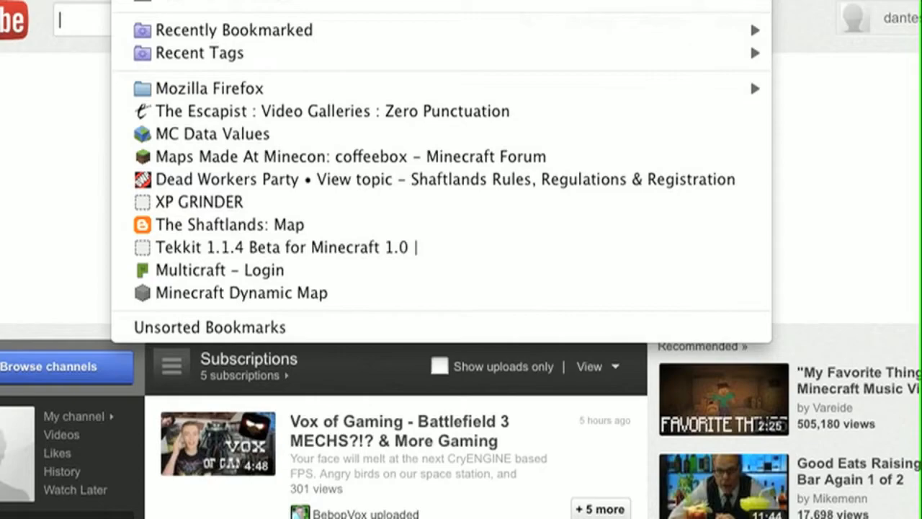
# - Load the Dynamic Map and centre it on SirDuncan's terraformed square
pyautogui.click(240, 292)
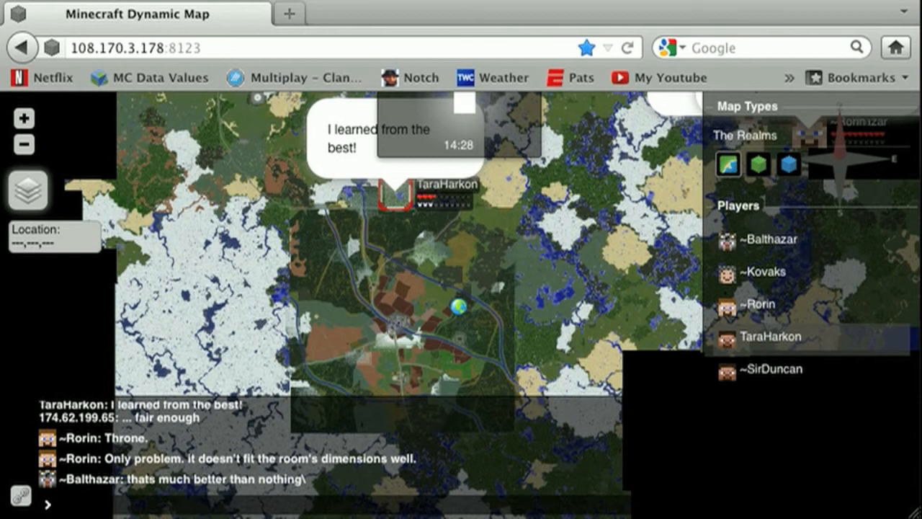
pyautogui.click(772, 369)
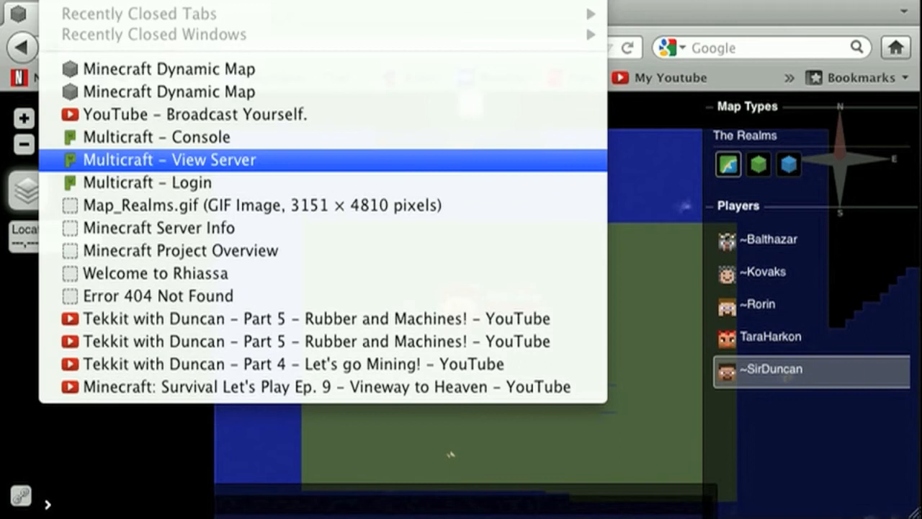
# - Reopen Map_Realms.gif from History and scroll across the Realms drawing
pyautogui.click(262, 205)
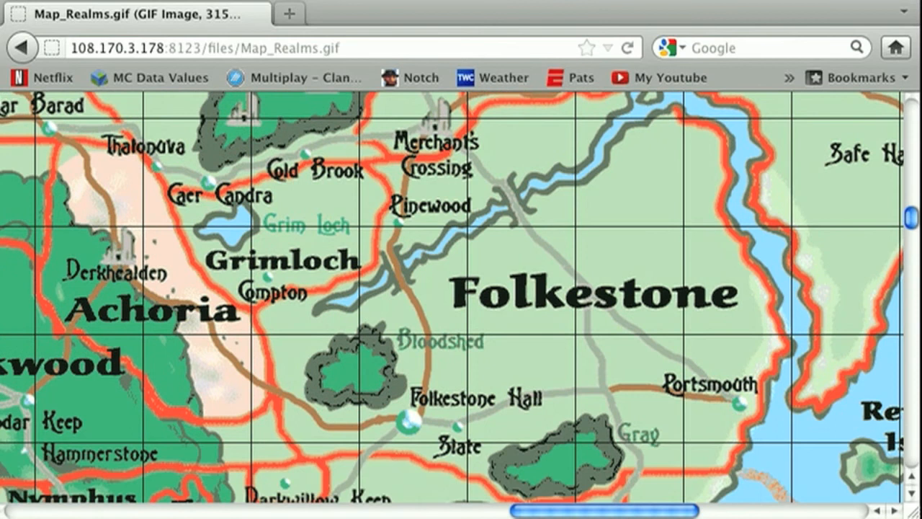
pyautogui.scroll(-3)
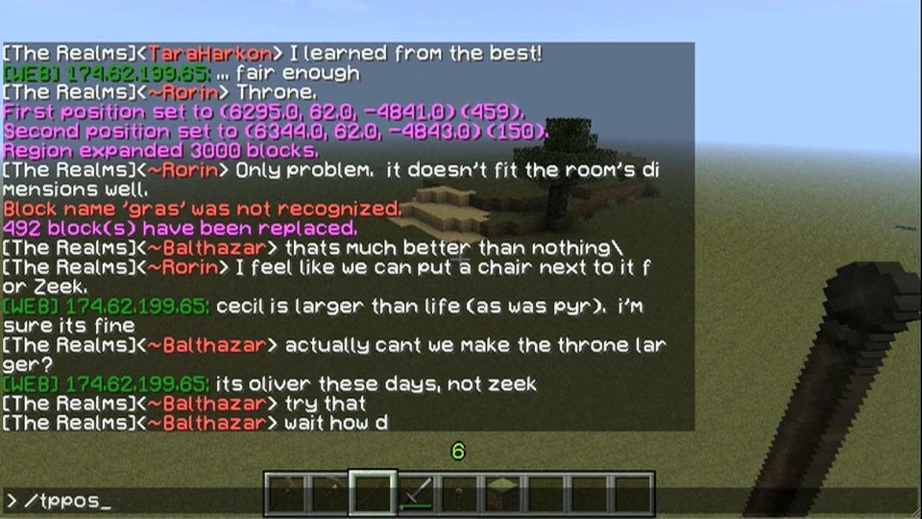
# - Teleport via /tppos and lay a 392-block stone circle with //cyl stone
pyautogui.write('6350 1')
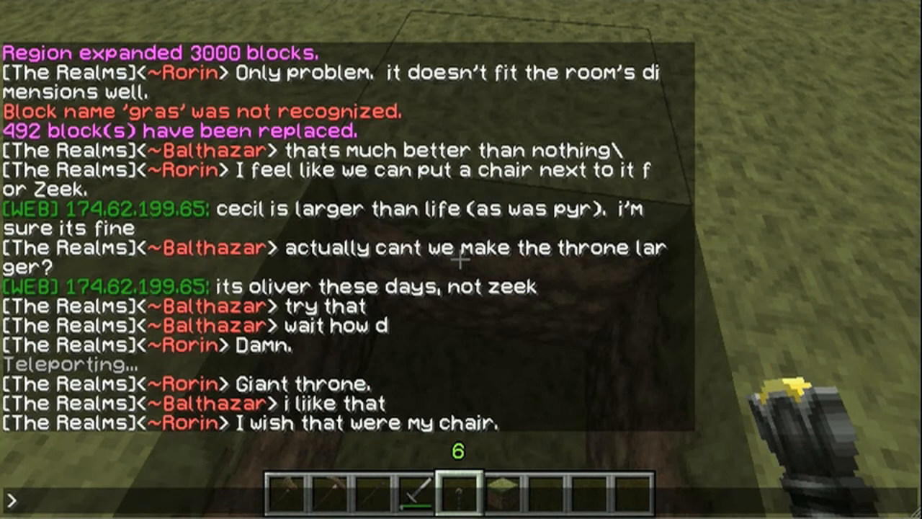
pyautogui.write('//cyl stone')
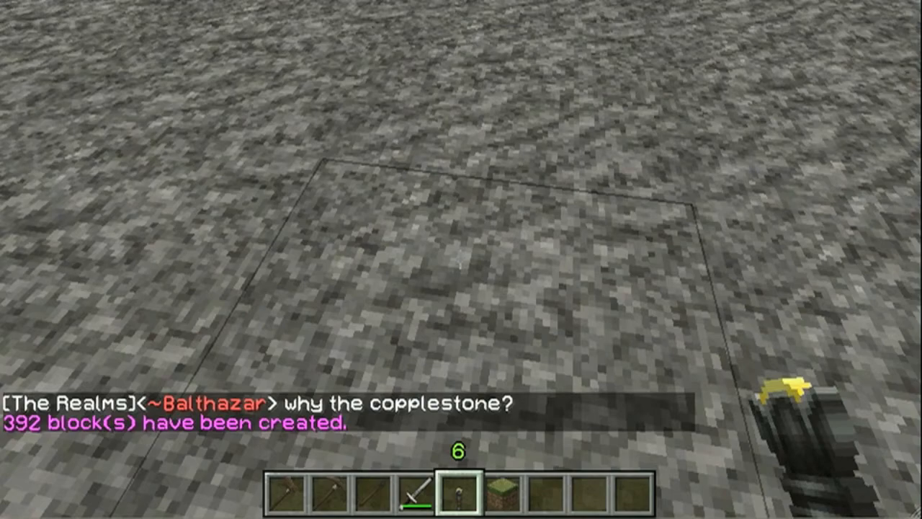
pyautogui.press('e')
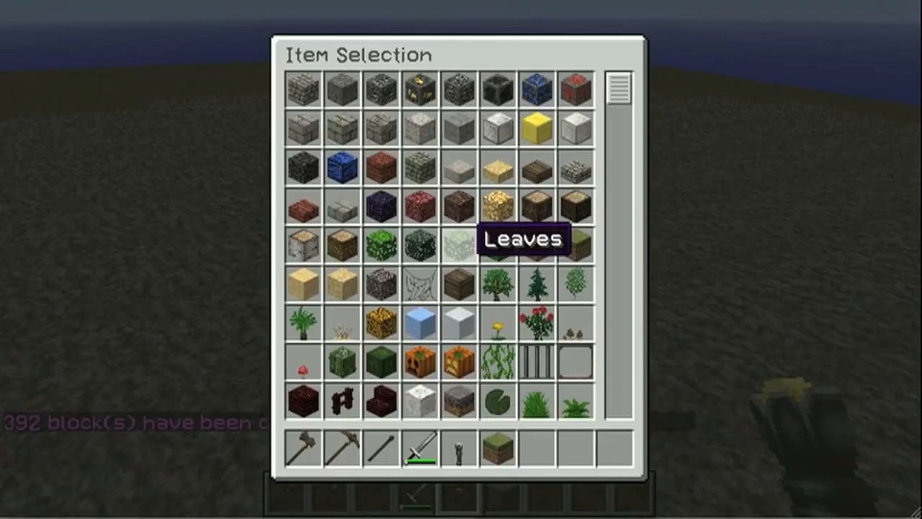